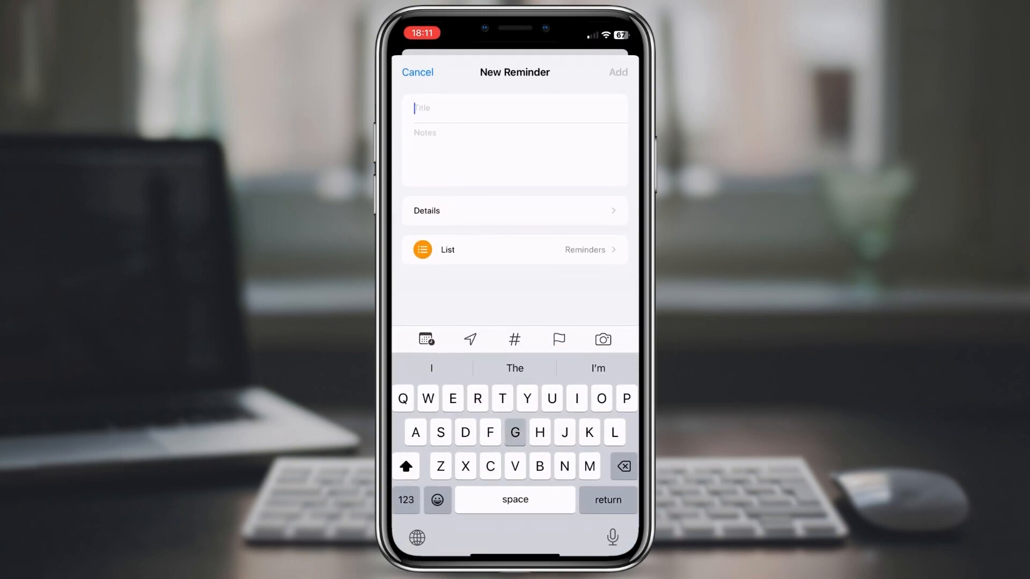
Enter 'Groceries' as the new reminder's title and save it
type("Groceries")
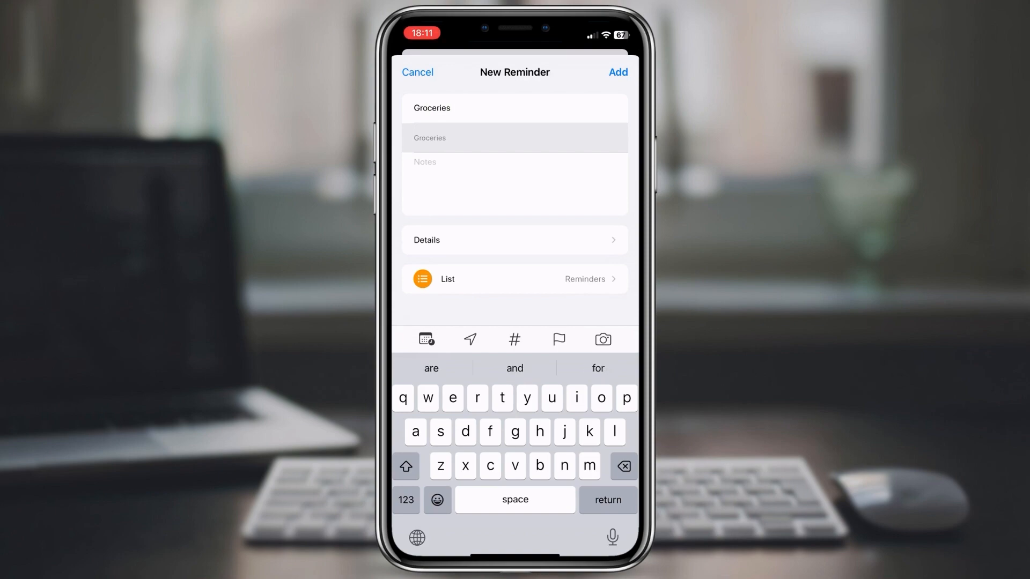
left_click(515, 240)
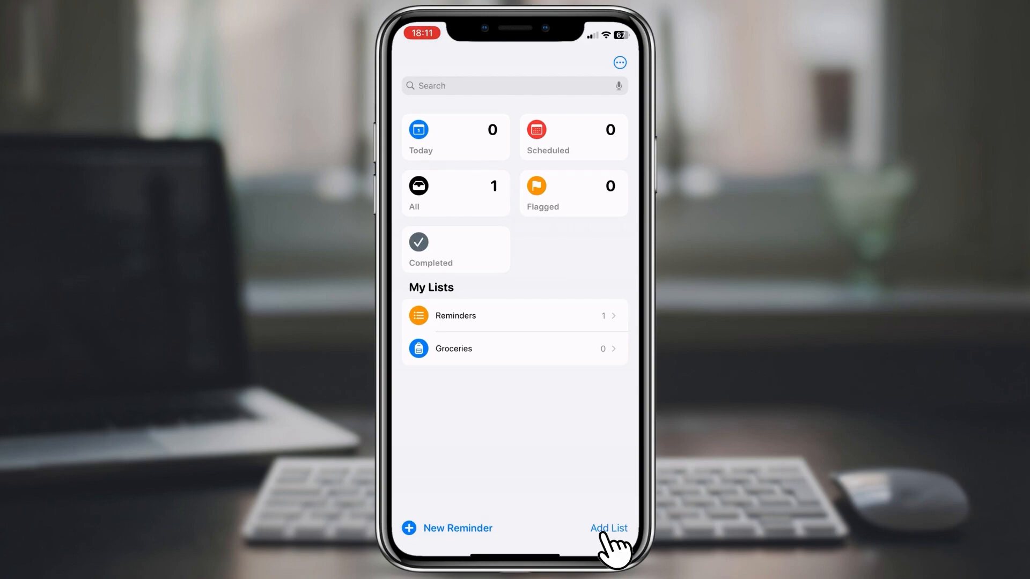
Create a new list named Shopping, choosing from the available list templates
left_click(608, 527)
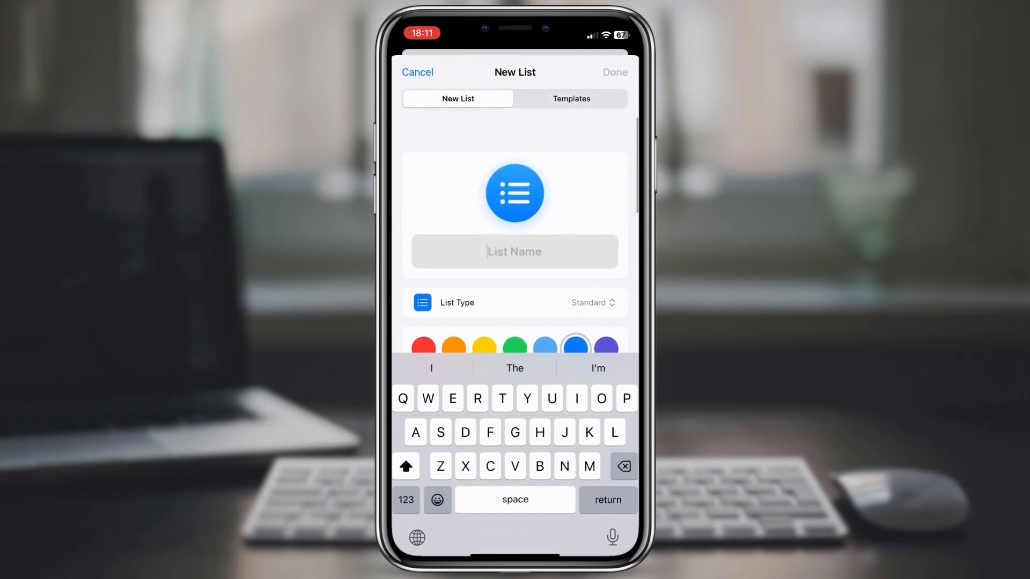
type("Sh")
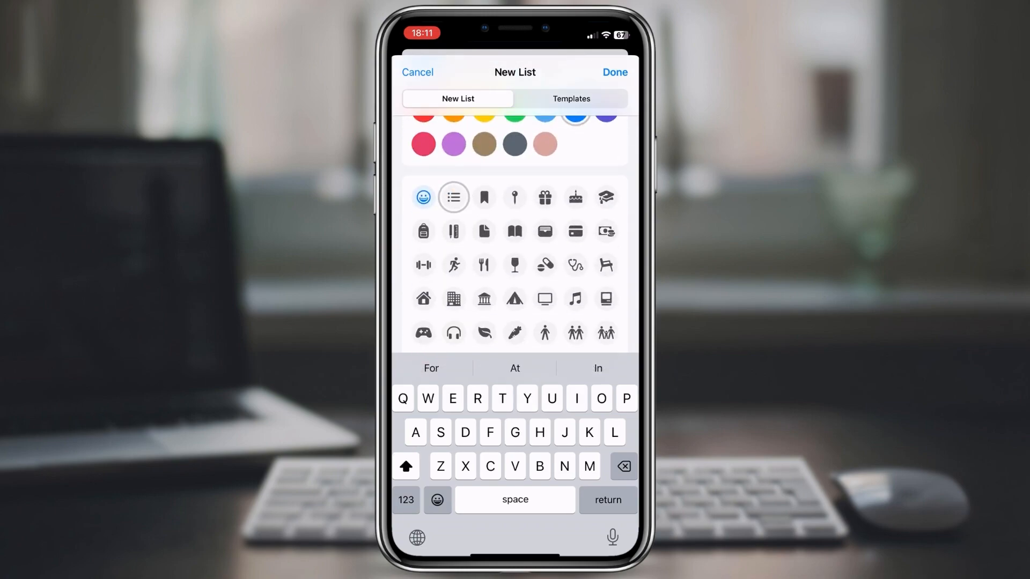
left_click(570, 99)
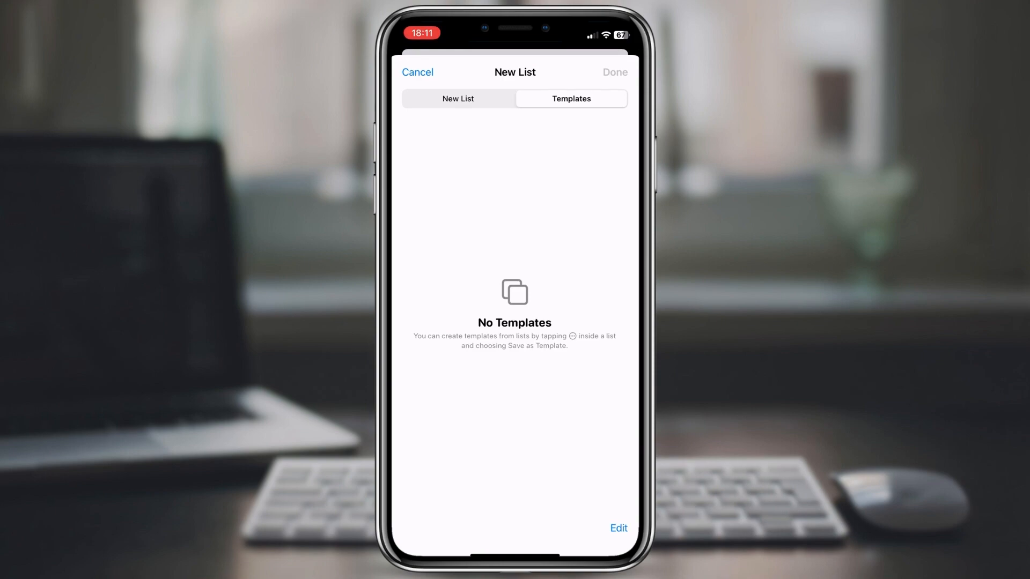
left_click(418, 72)
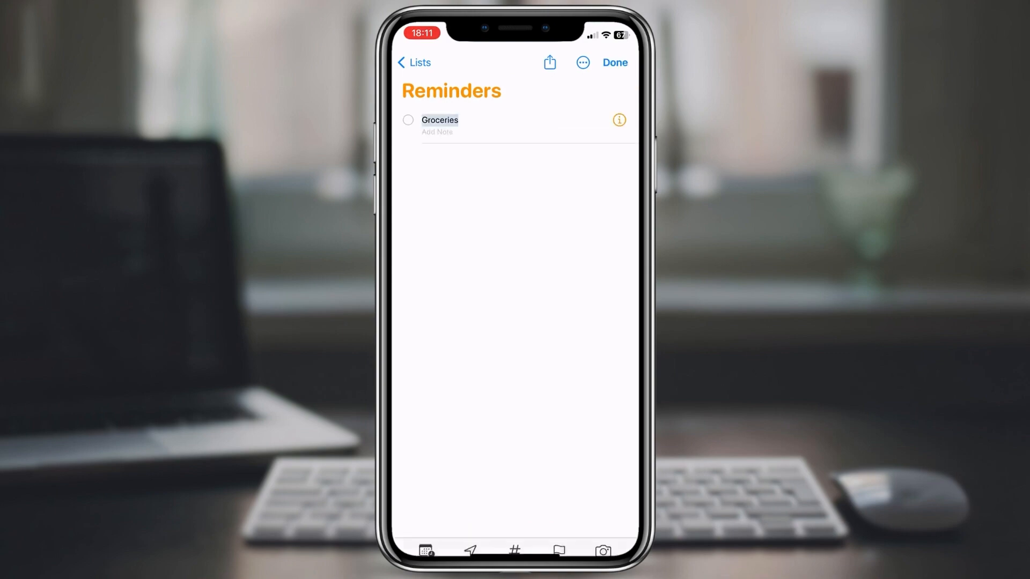
Reassign the Groceries reminder to a different list from its details
left_click(618, 120)
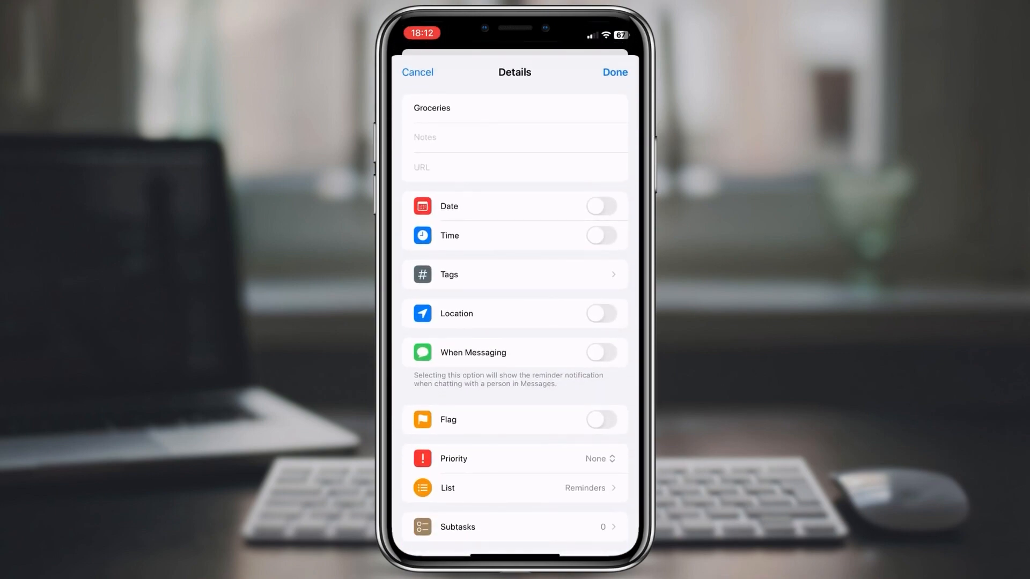
left_click(514, 488)
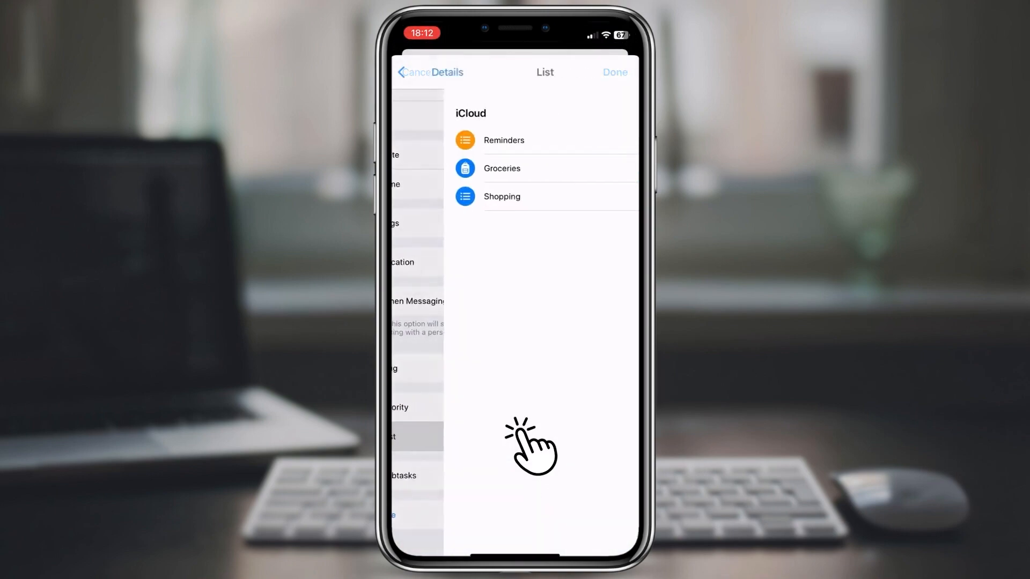
left_click(501, 167)
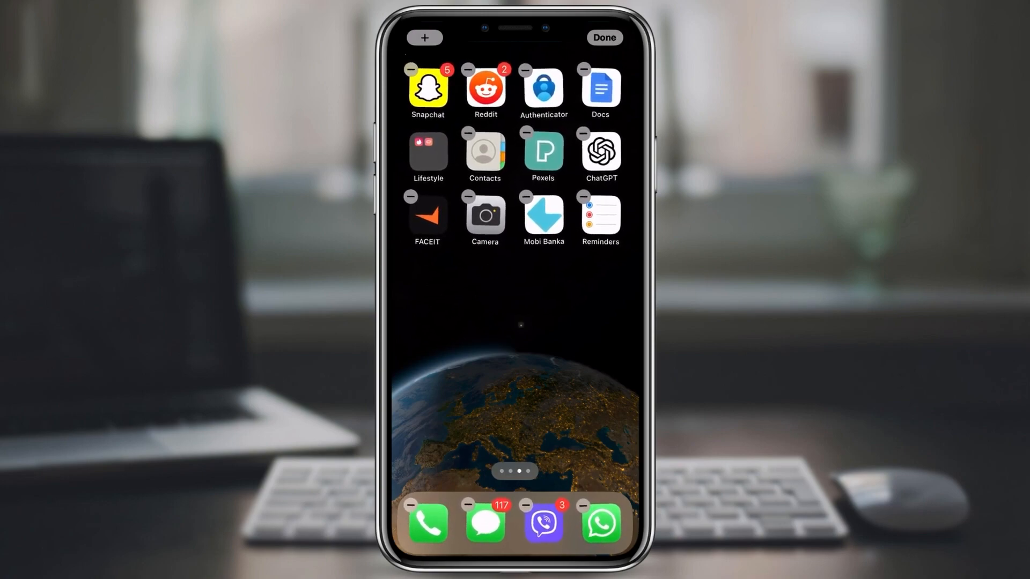
Find Reminders in the home screen widget gallery and select its widgets
left_click(425, 37)
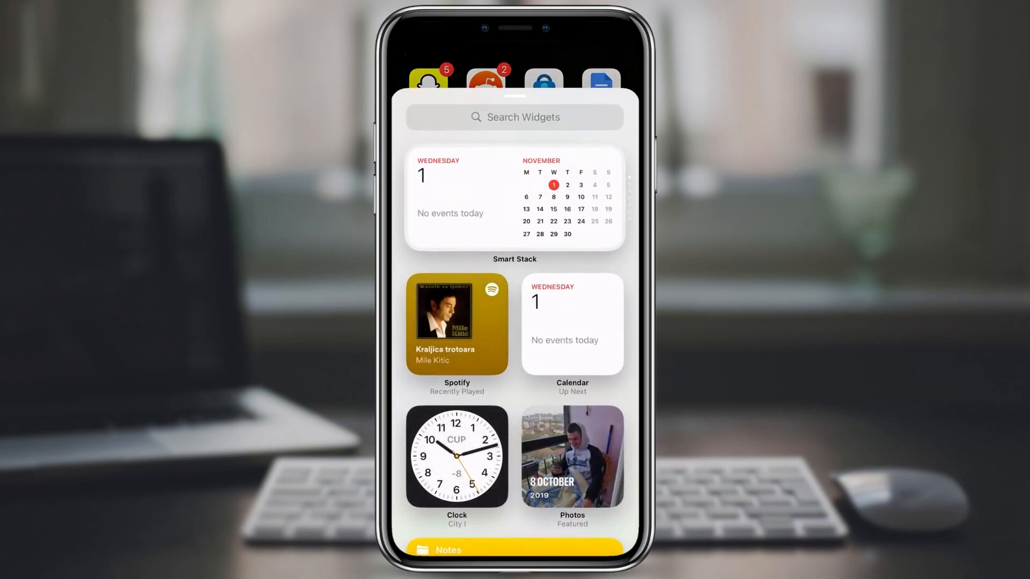
scroll("down", 3)
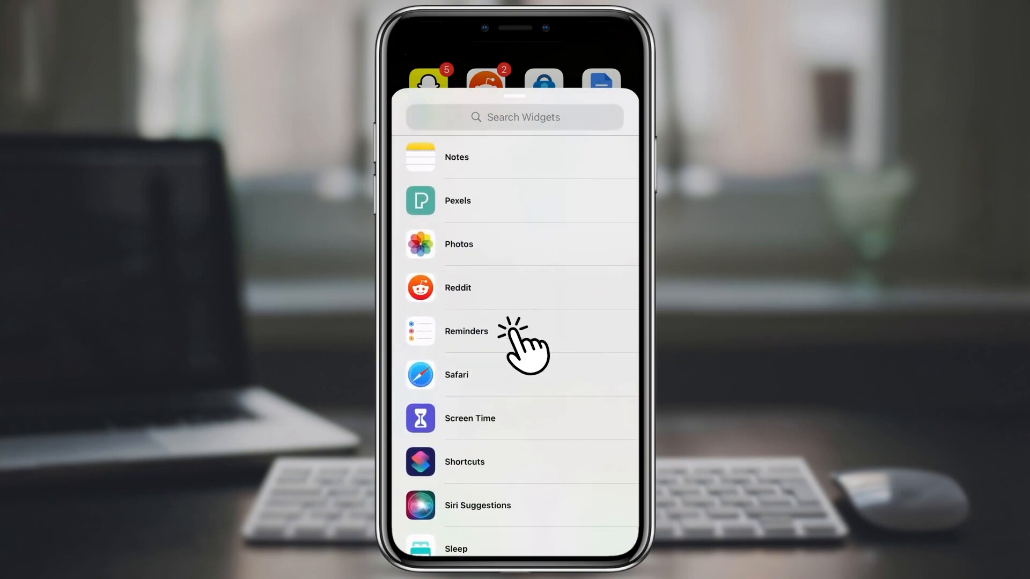
left_click(466, 331)
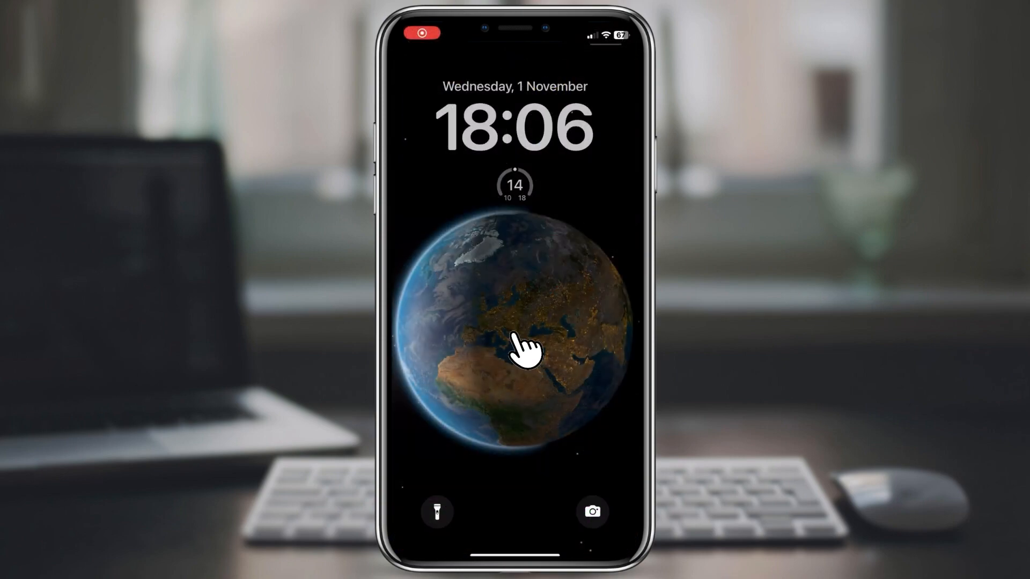
Customise the lock screen with a Reminders List widget, then open the list from it
left_click(514, 351)
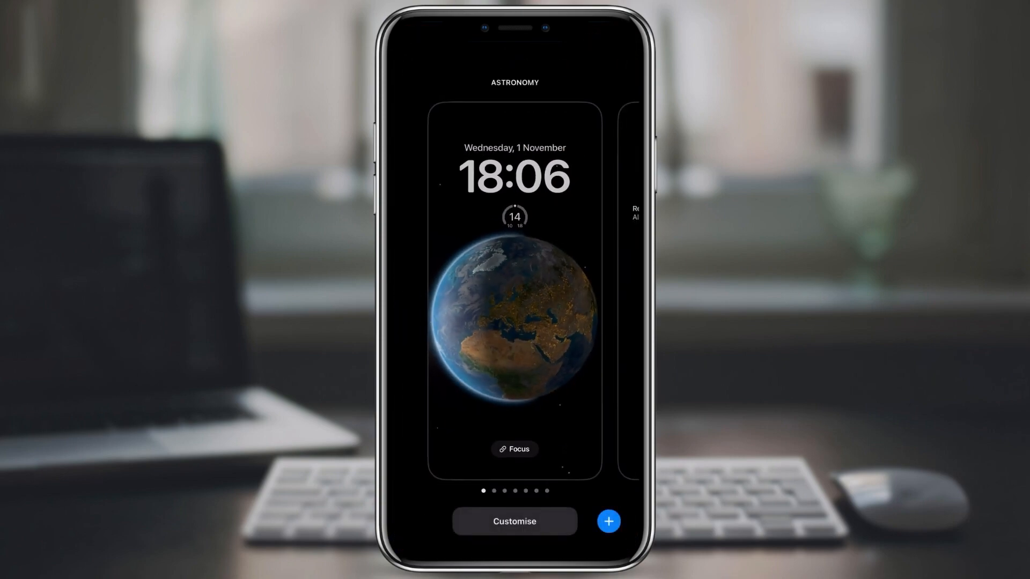
left_click(515, 521)
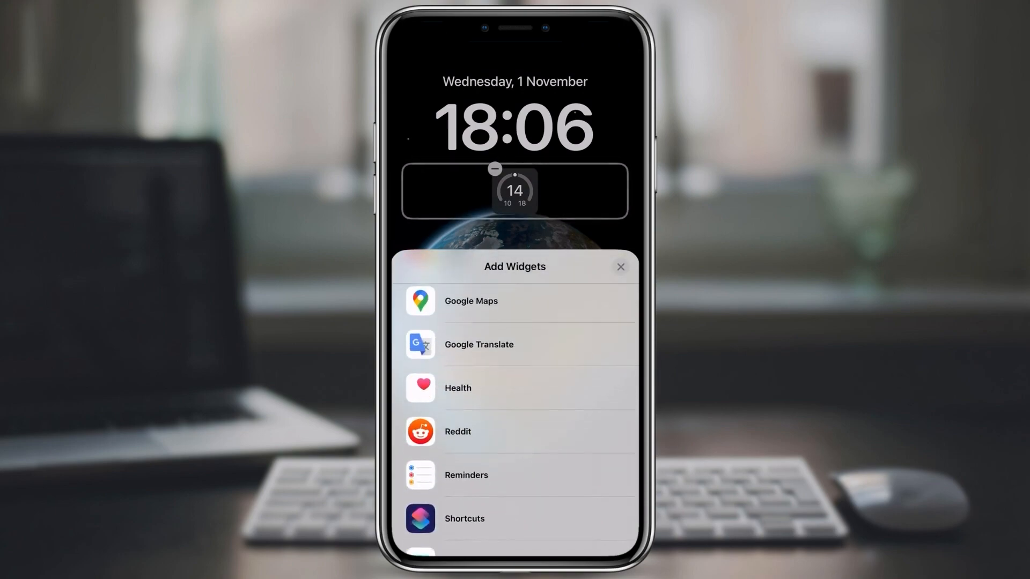
left_click(466, 475)
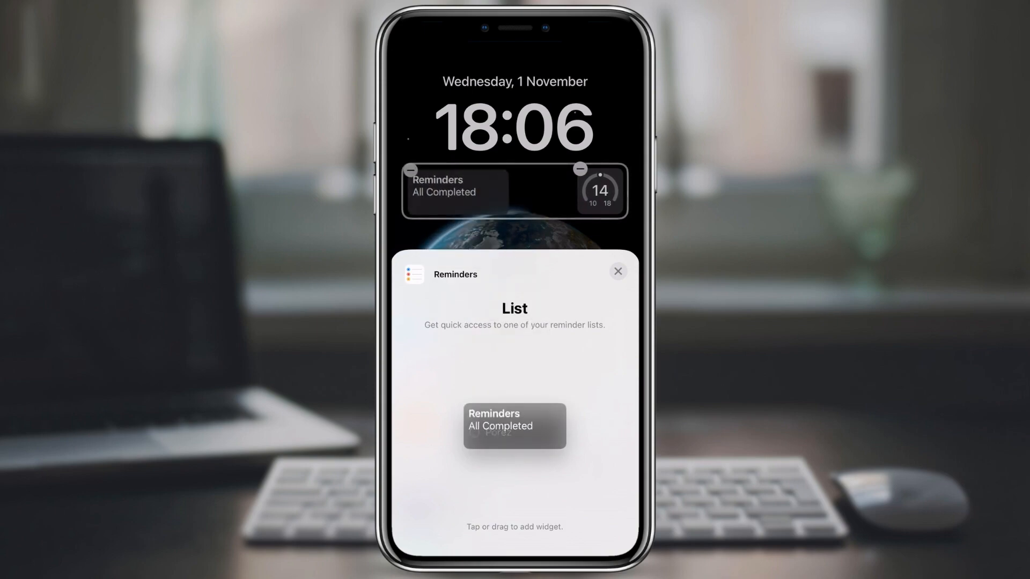
left_click(617, 271)
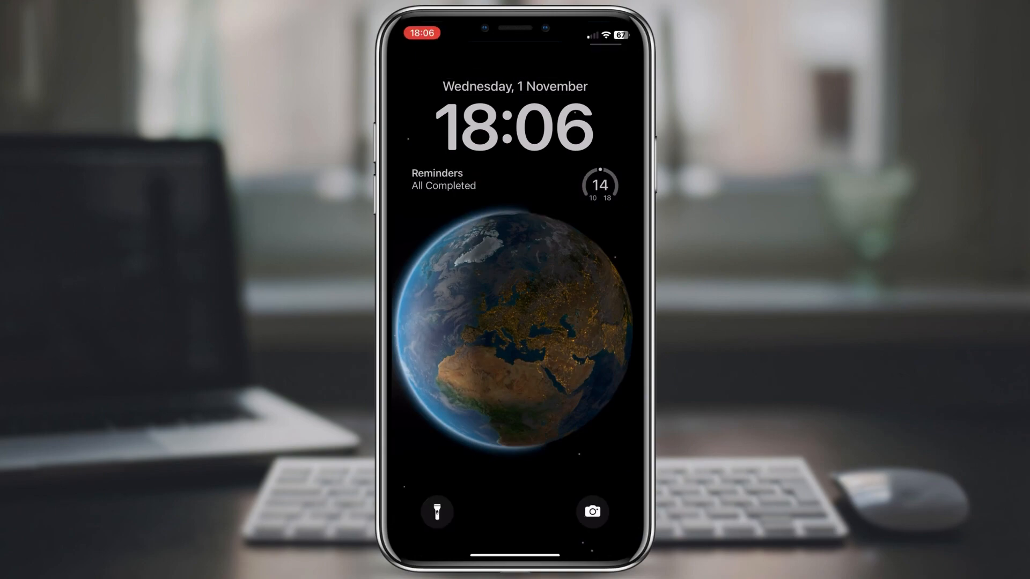
left_click(436, 178)
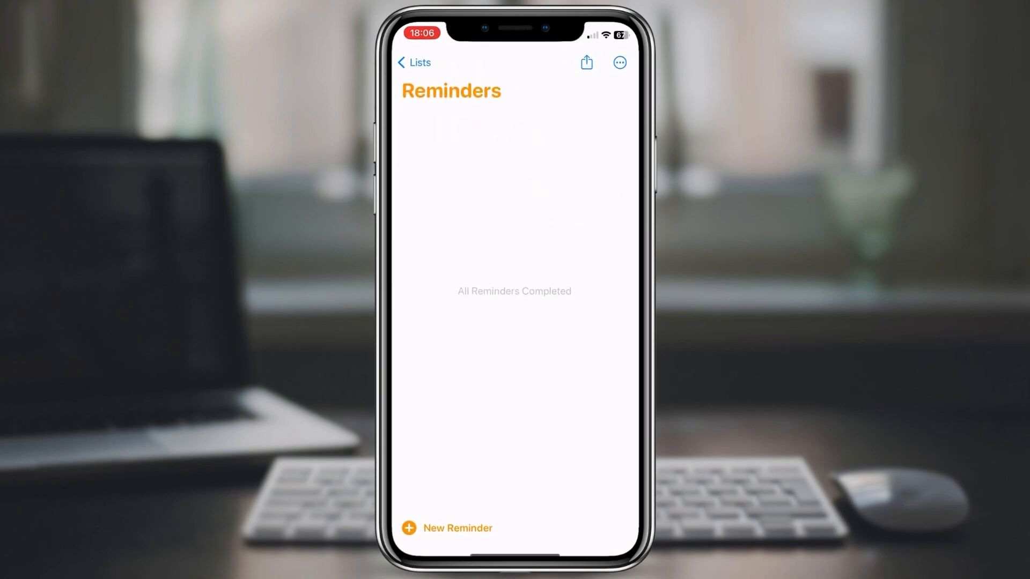